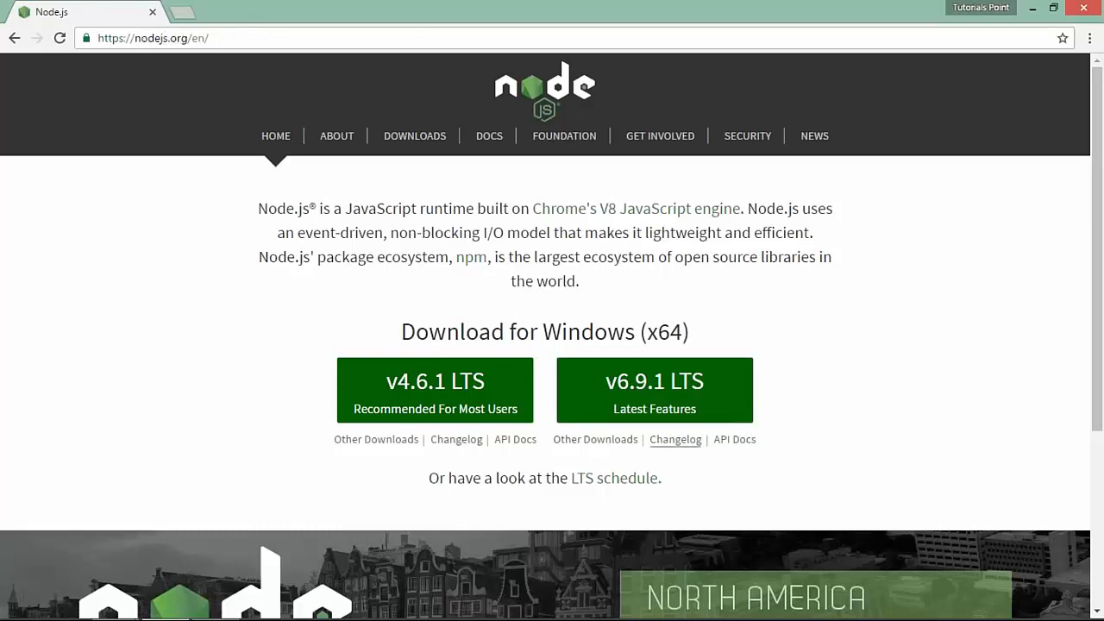
mouse_move(654, 395)
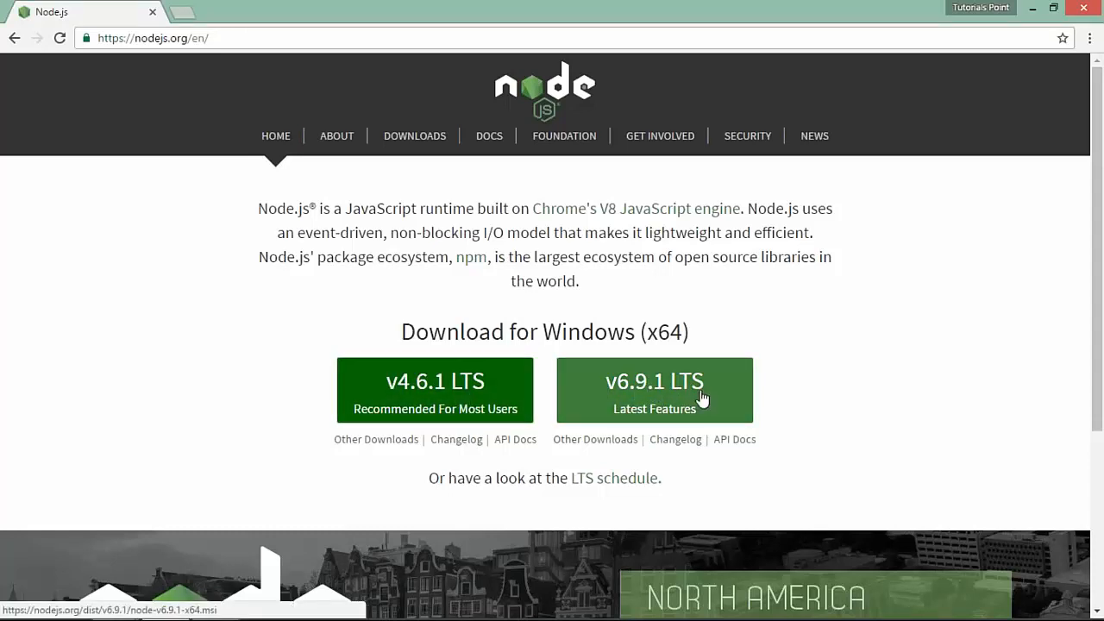
- Download the Node.js v6.9.1 LTS Windows installer and launch node-v6.9.1-x64.msi
click(653, 390)
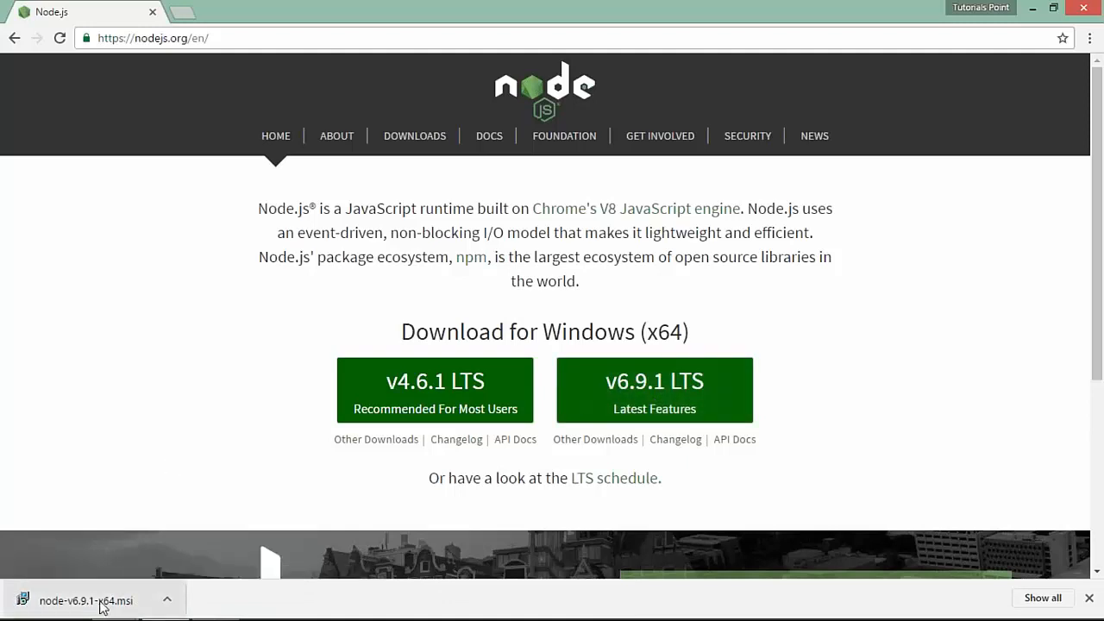
click(87, 600)
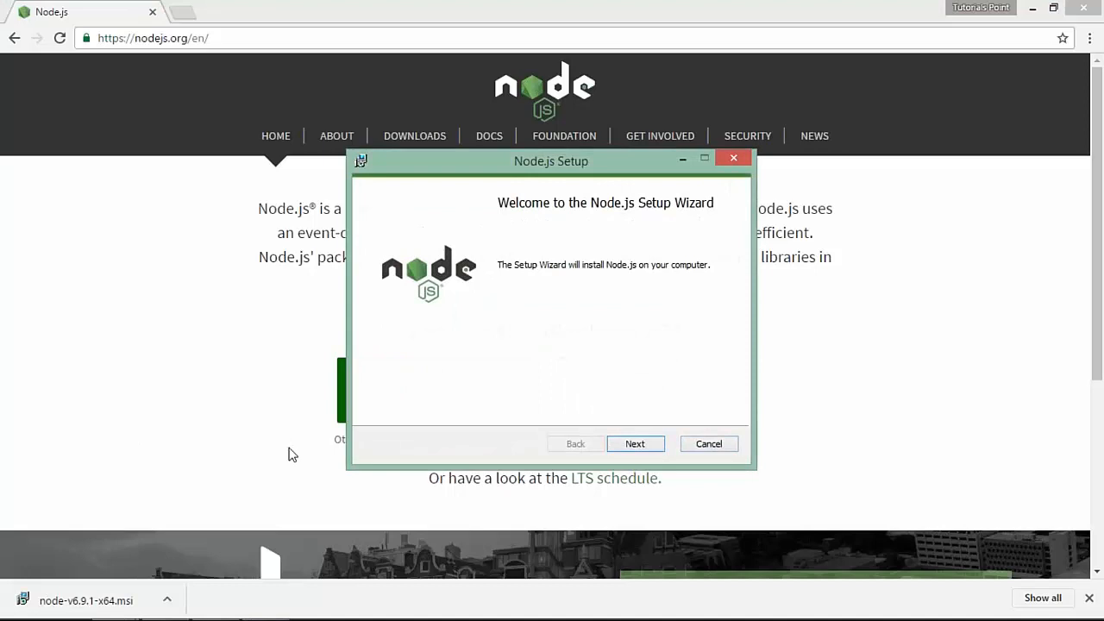
- Accept the license, keep C:\Program Files\nodejs\ with Add to PATH, install and finish
click(635, 443)
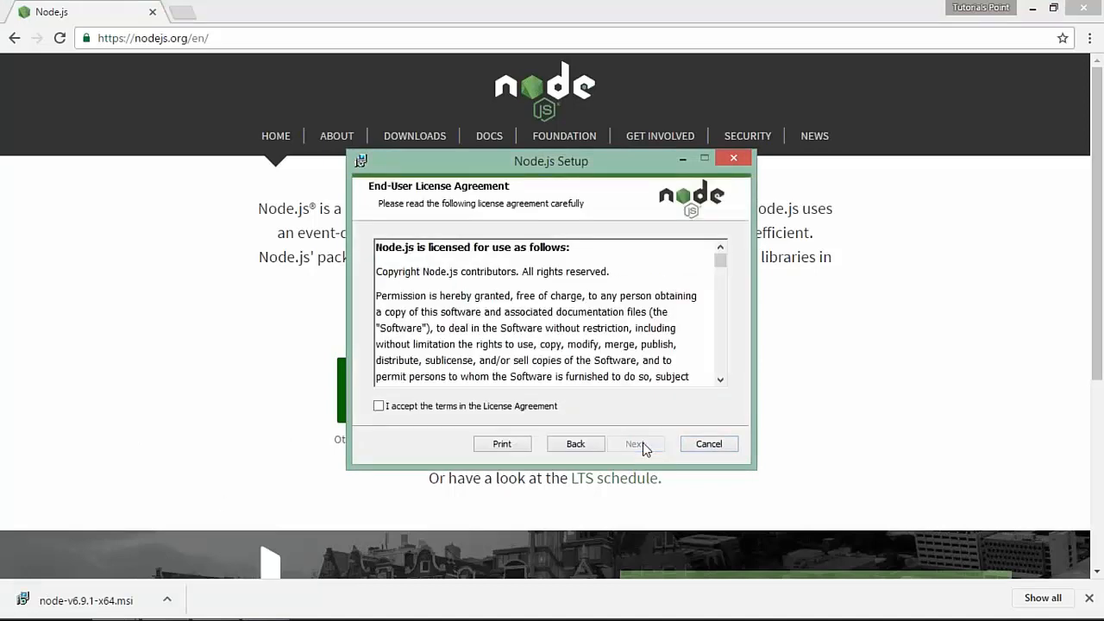
click(637, 444)
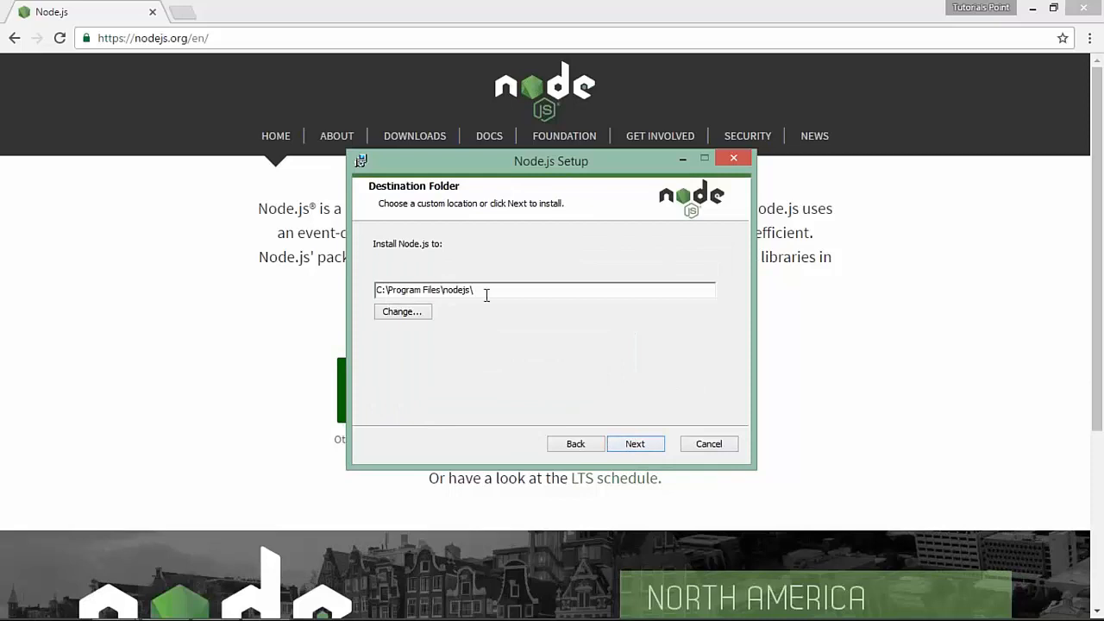
click(635, 443)
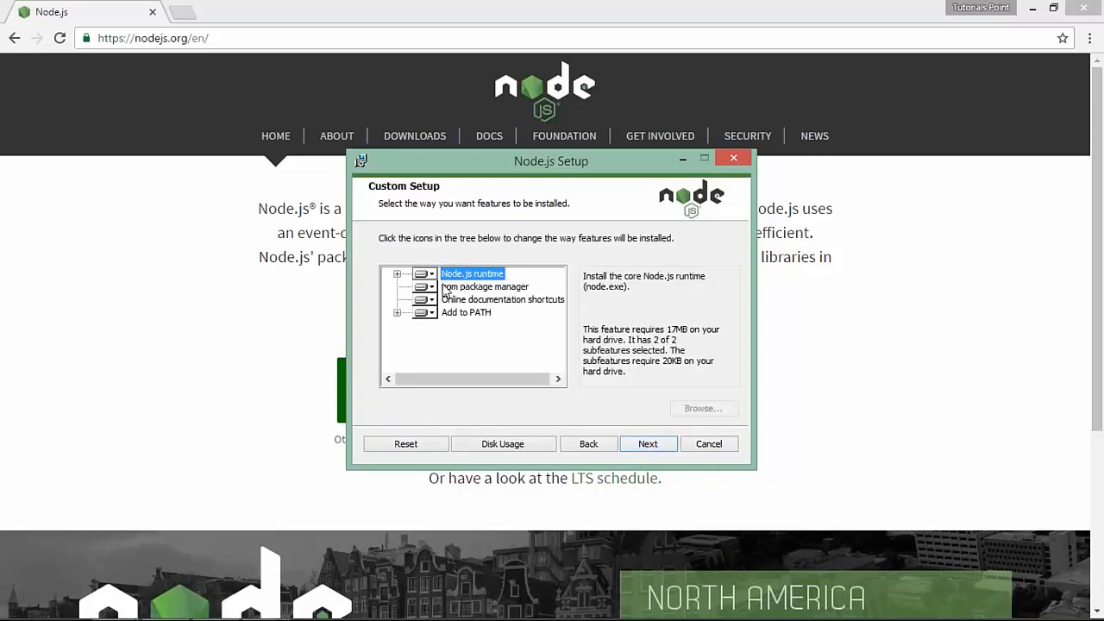
click(397, 312)
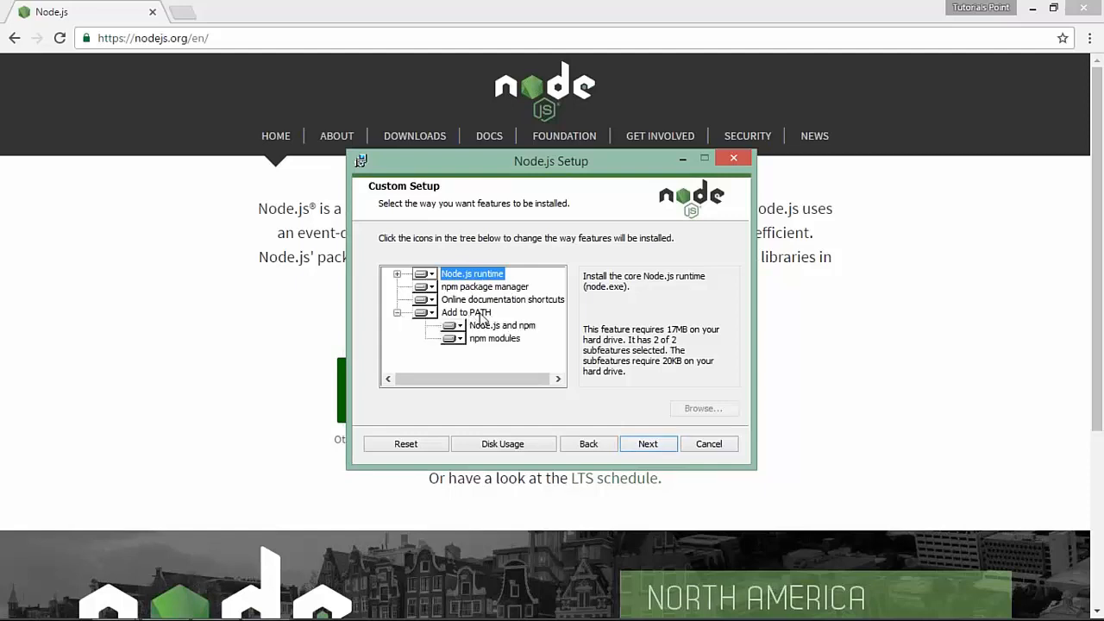
mouse_move(559, 353)
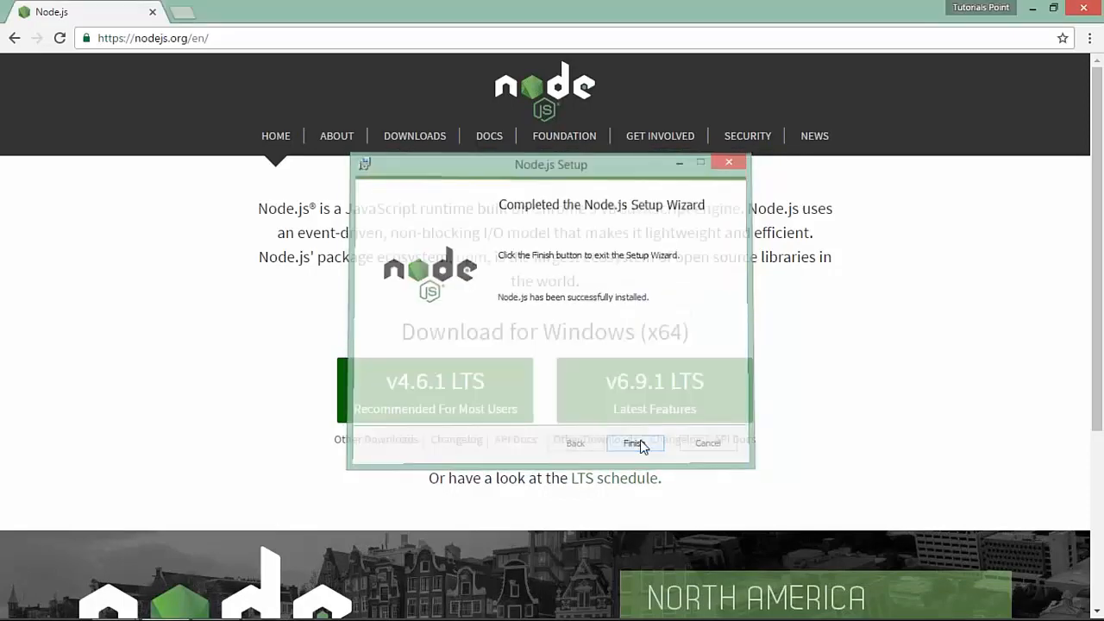
click(635, 442)
text(e:)
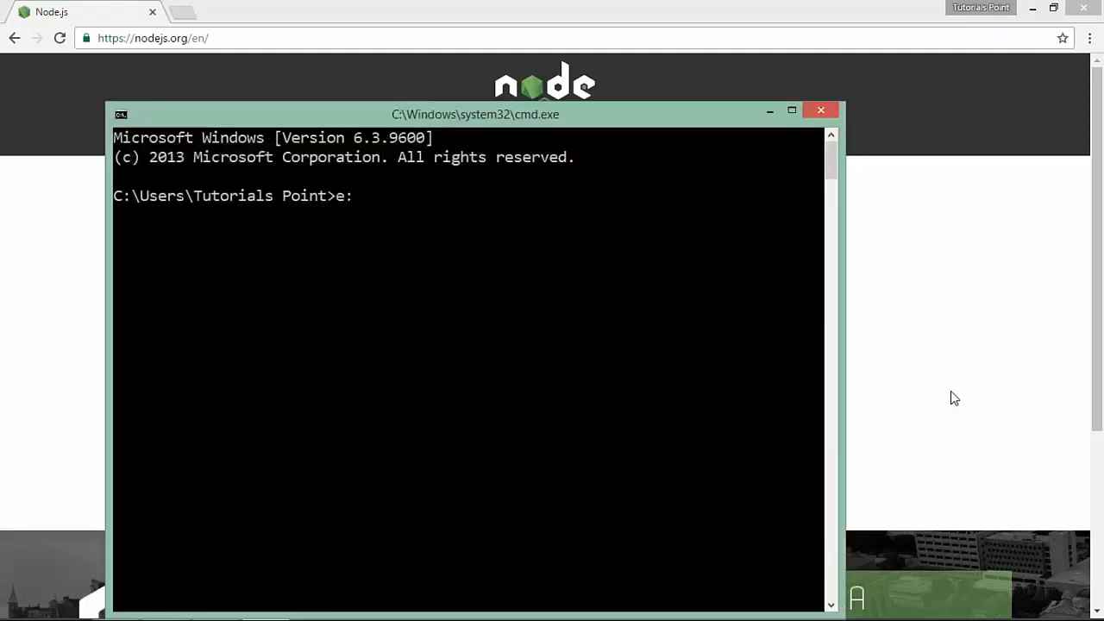
- Change into E:\expressfirstprogram and enter npm install express, dropping the --save flag
text(cd expressfirstprogram)
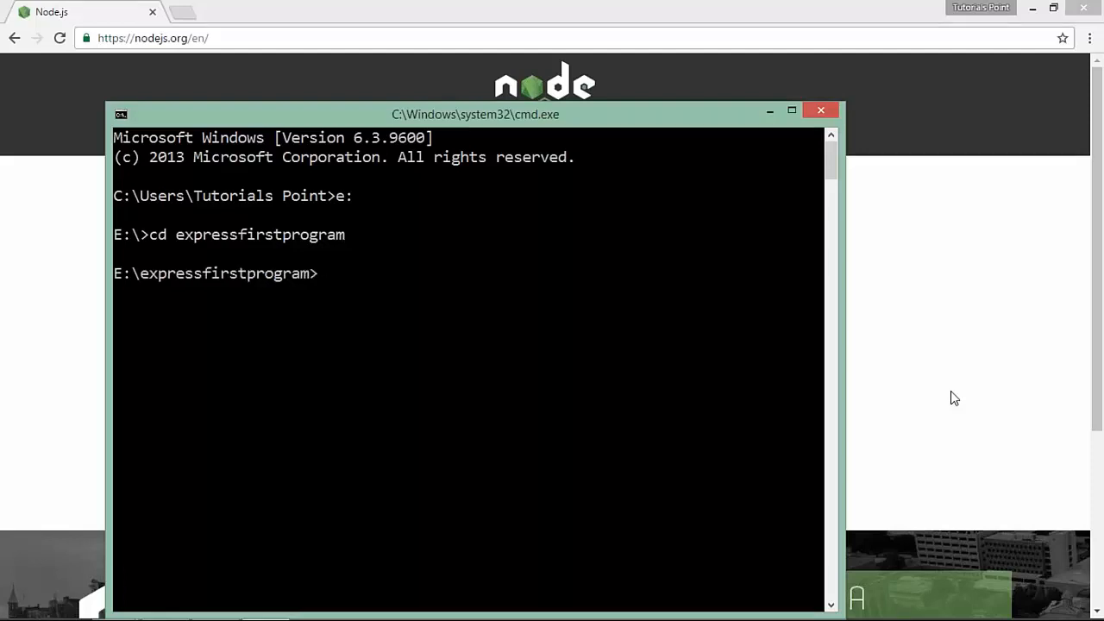
text(npm)
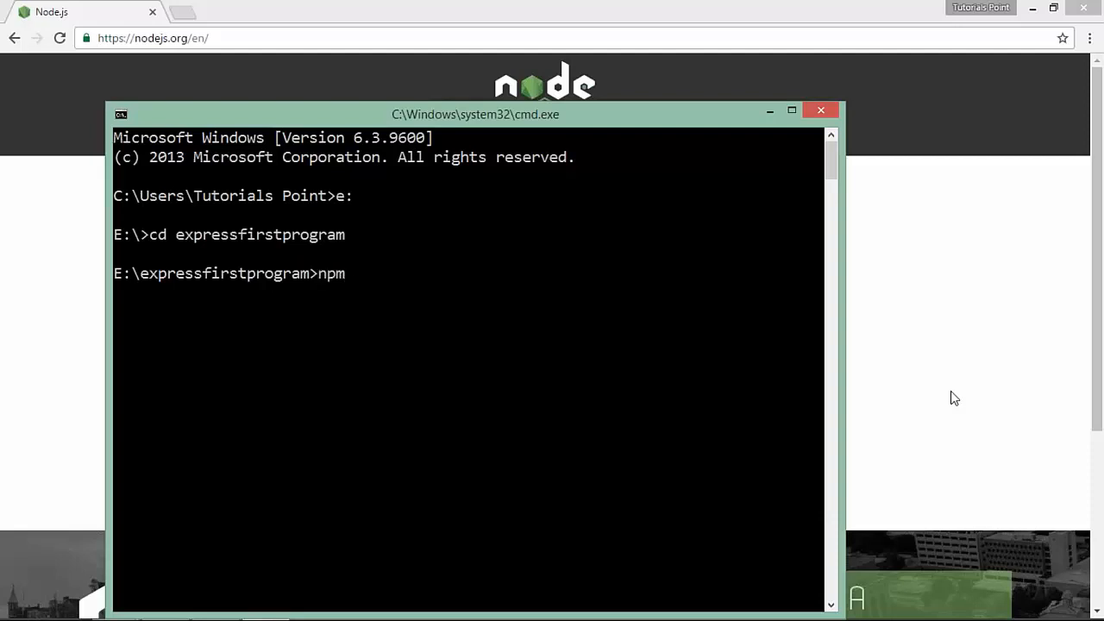
text(in)
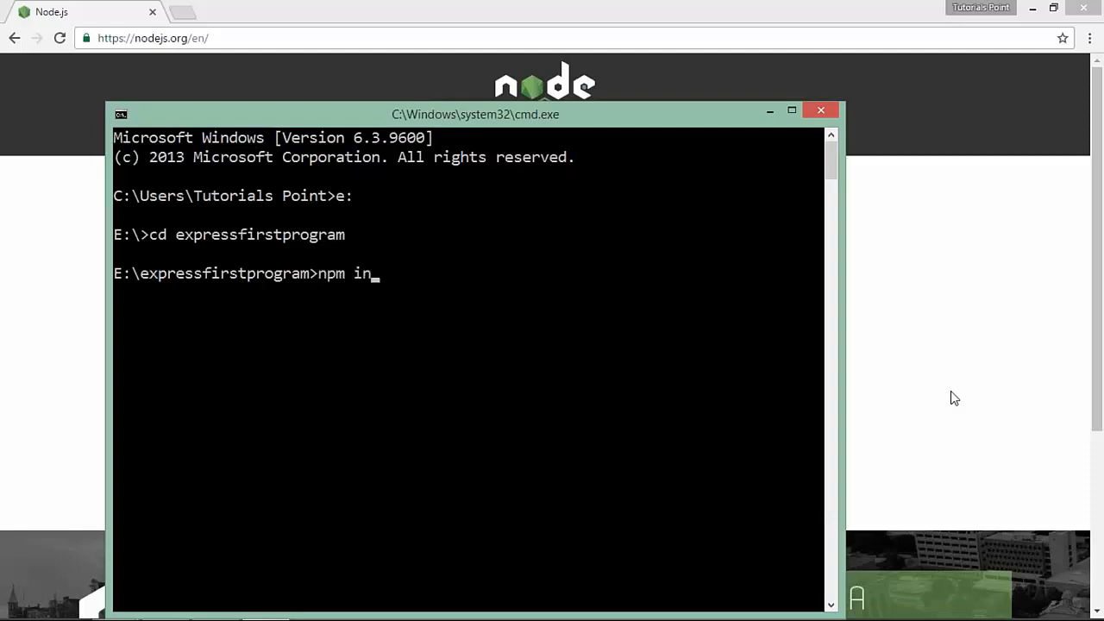
text(stall express --sa)
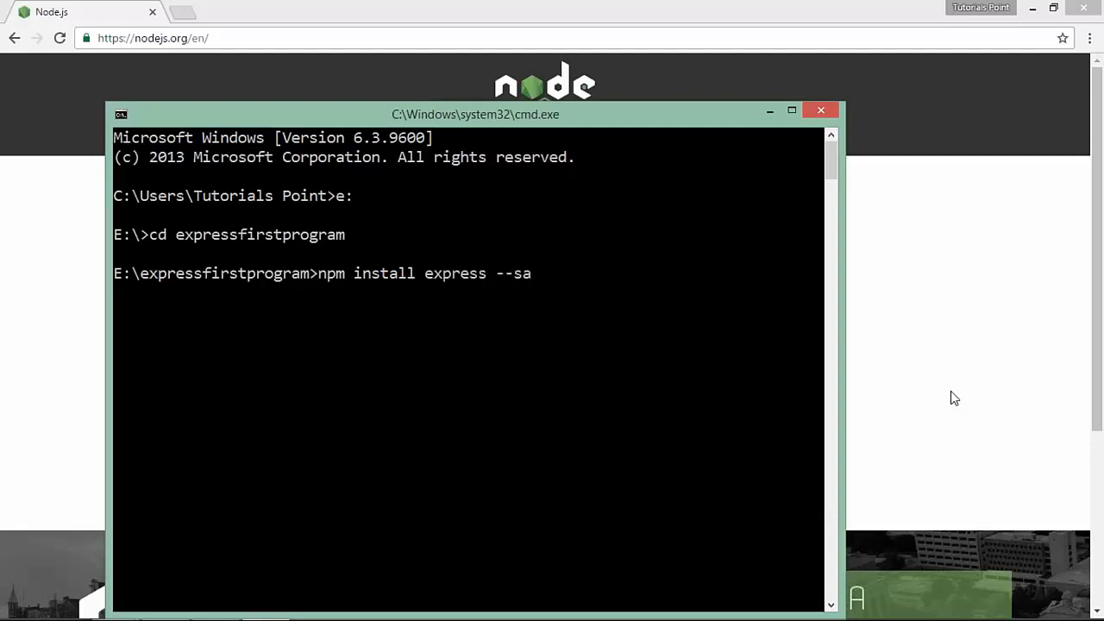
text(ve)
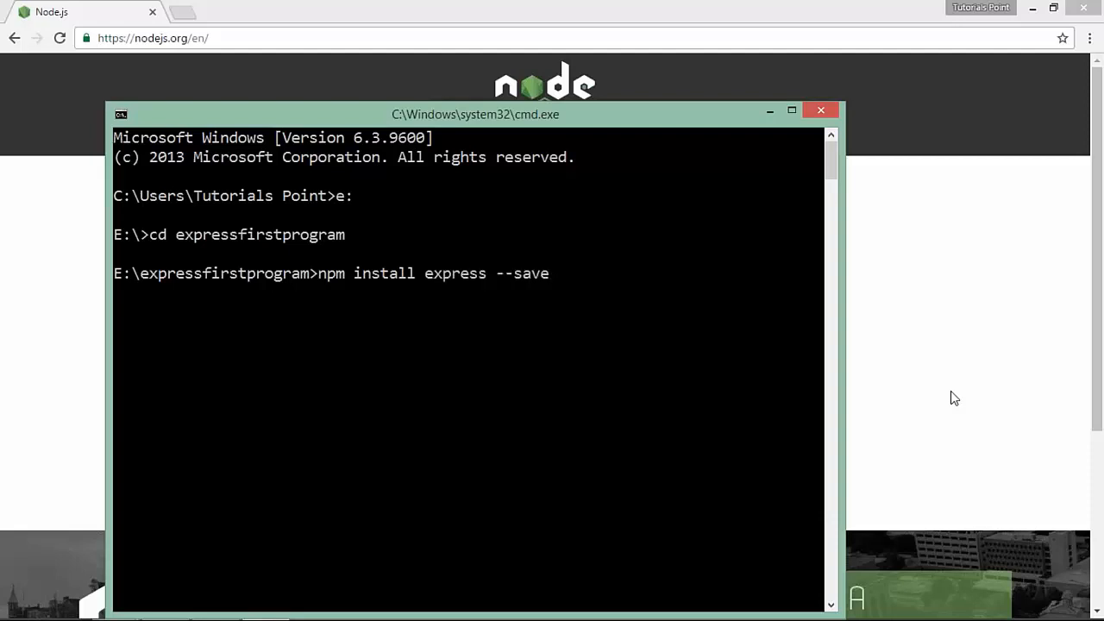
key(Backspace)
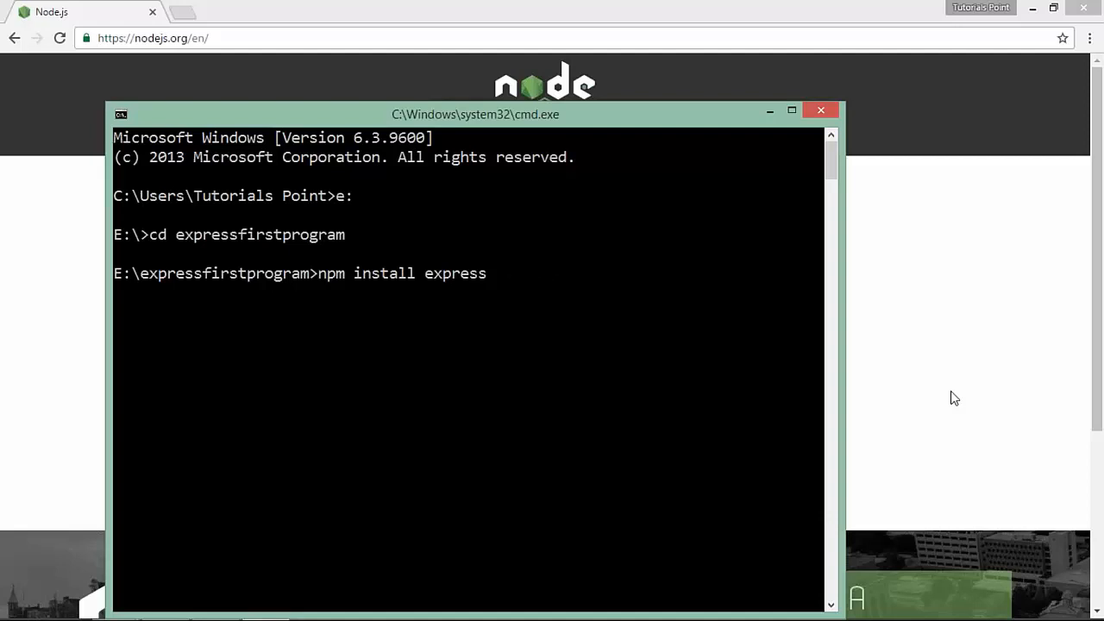